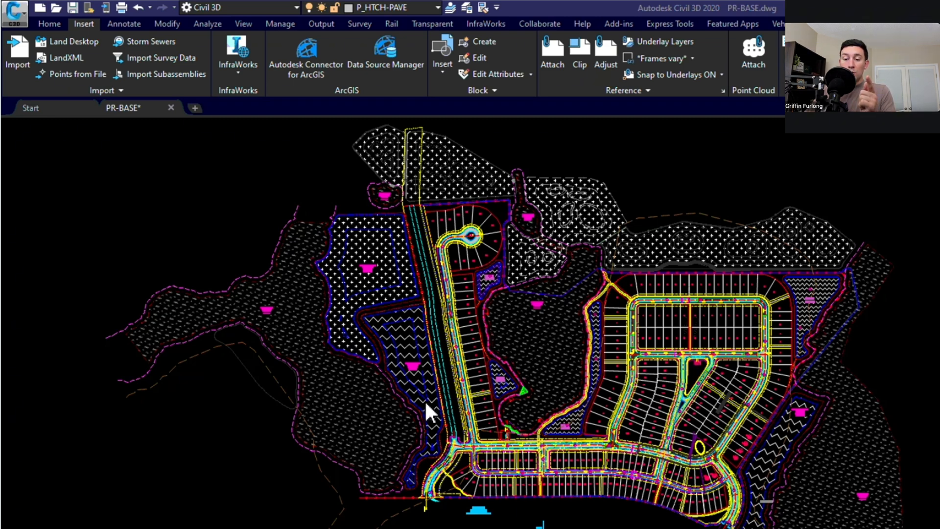
mouse_move(607, 391)
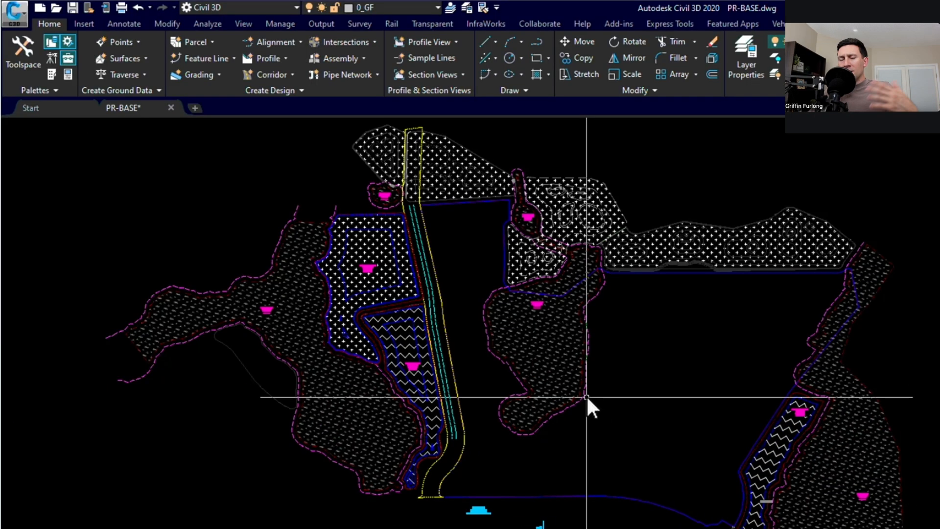
mouse_move(653, 346)
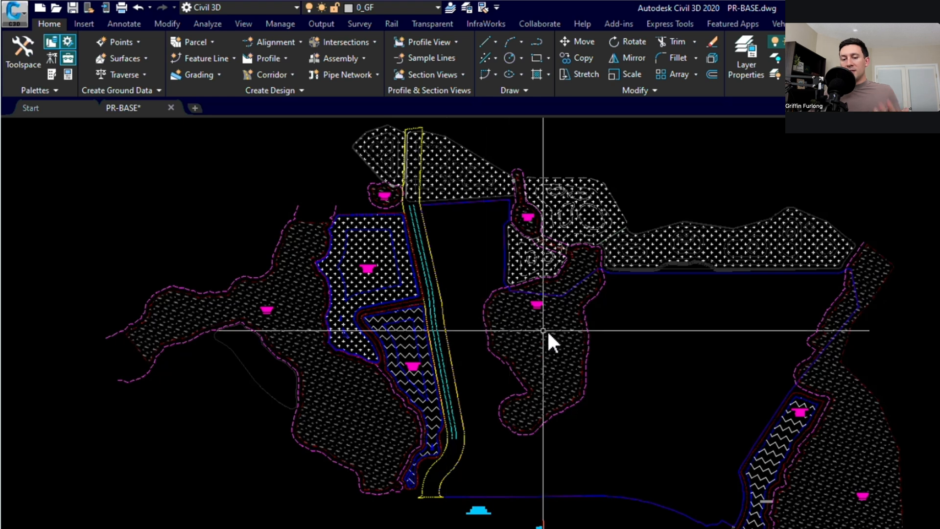
mouse_move(685, 352)
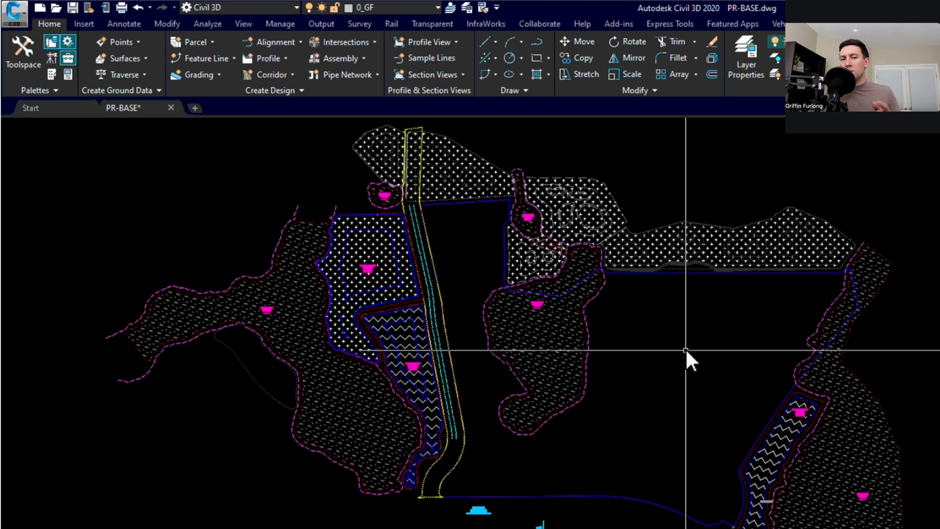
mouse_move(672, 359)
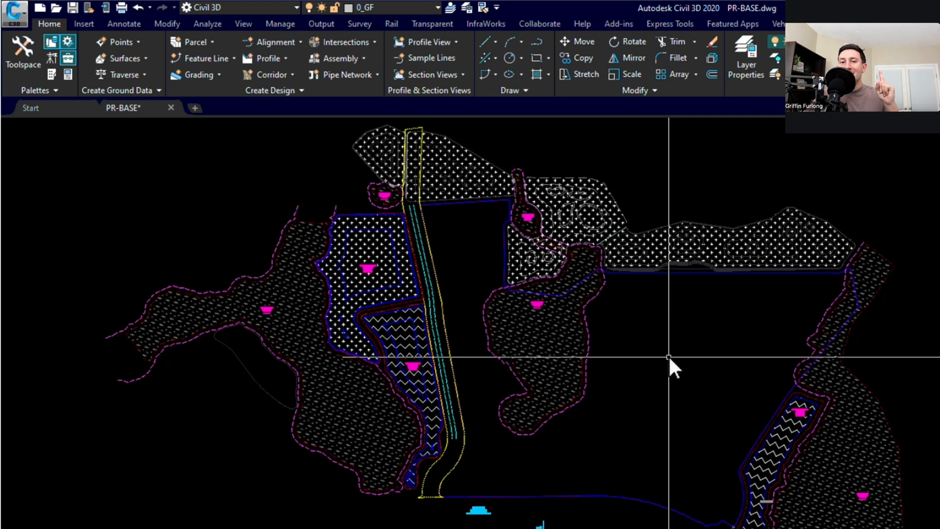
mouse_move(706, 360)
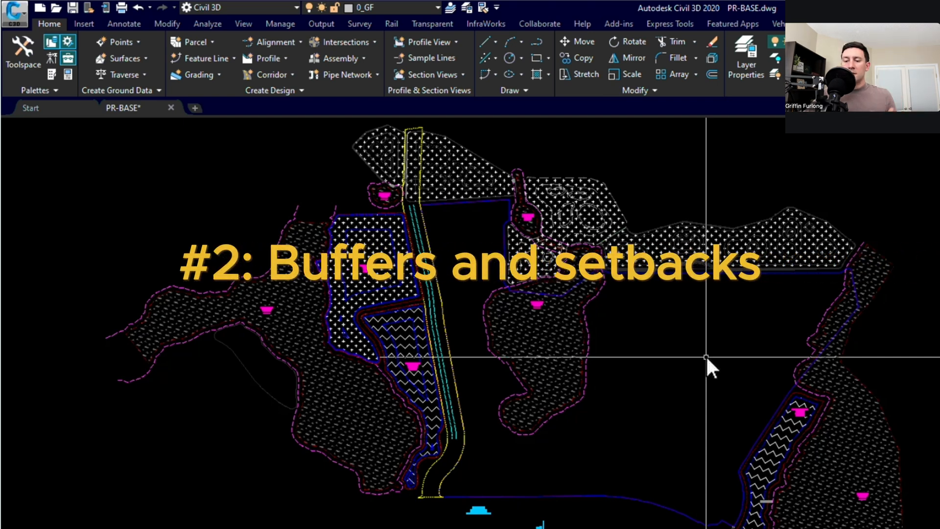
mouse_move(737, 417)
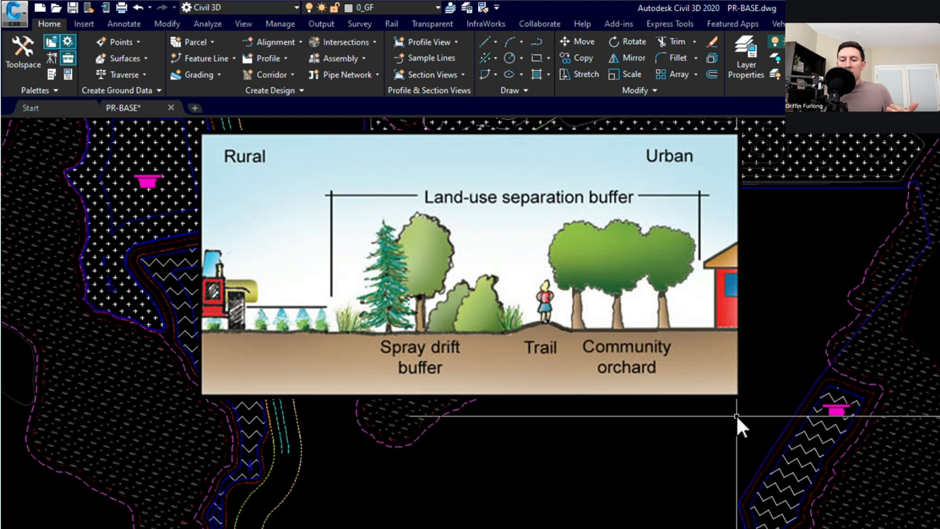
mouse_move(781, 279)
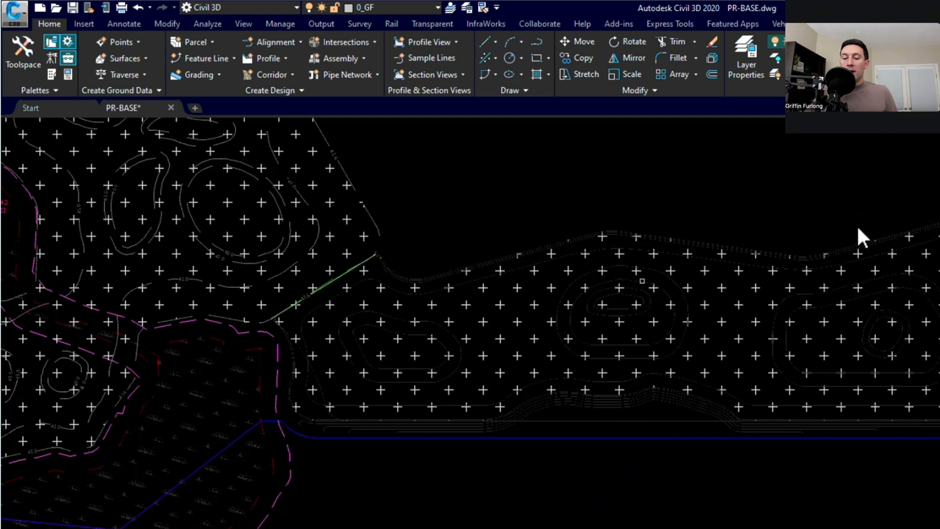
mouse_move(776, 263)
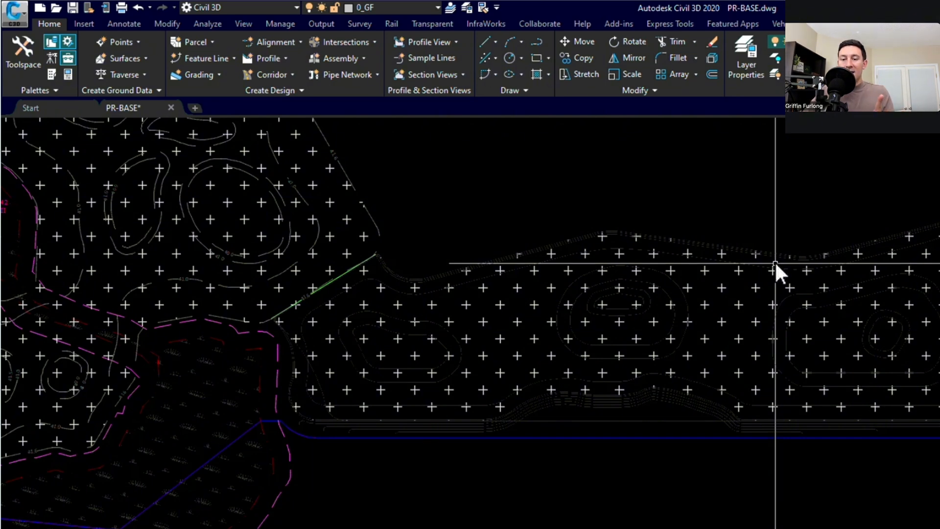
mouse_move(715, 461)
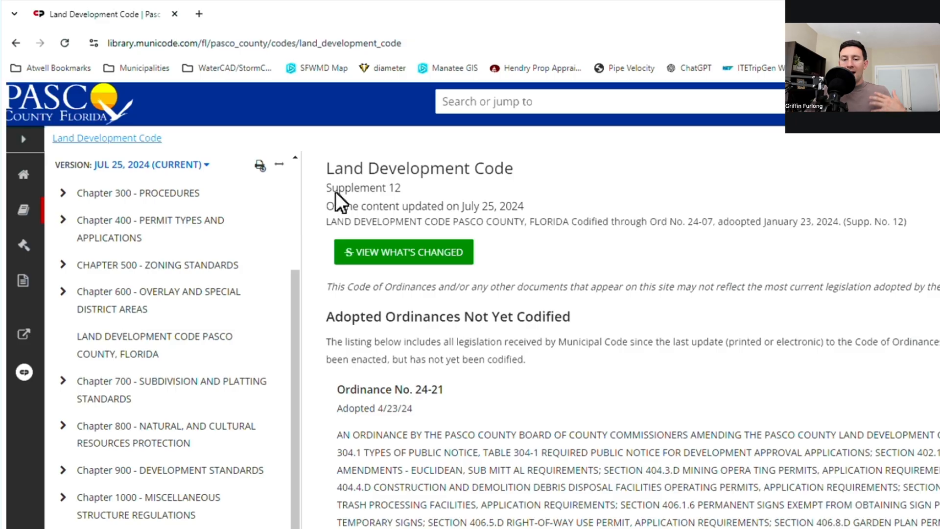
mouse_move(641, 240)
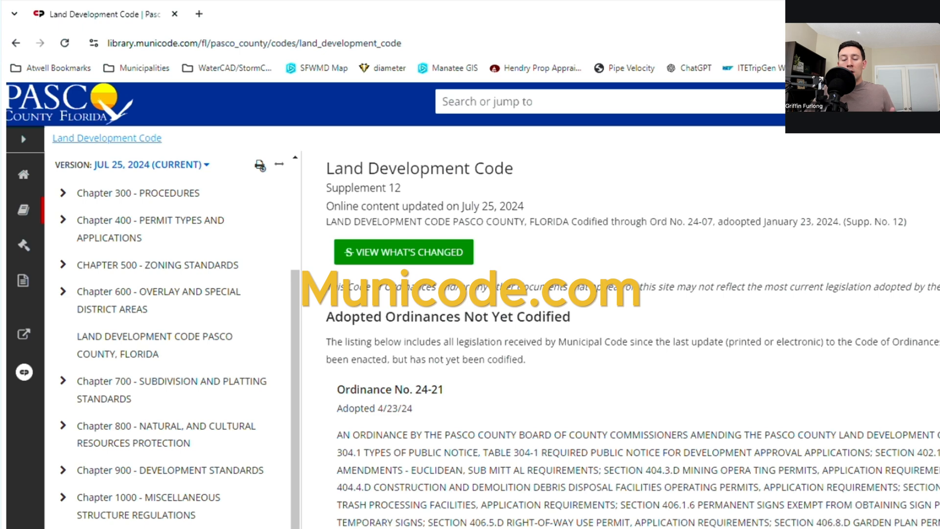
mouse_move(694, 331)
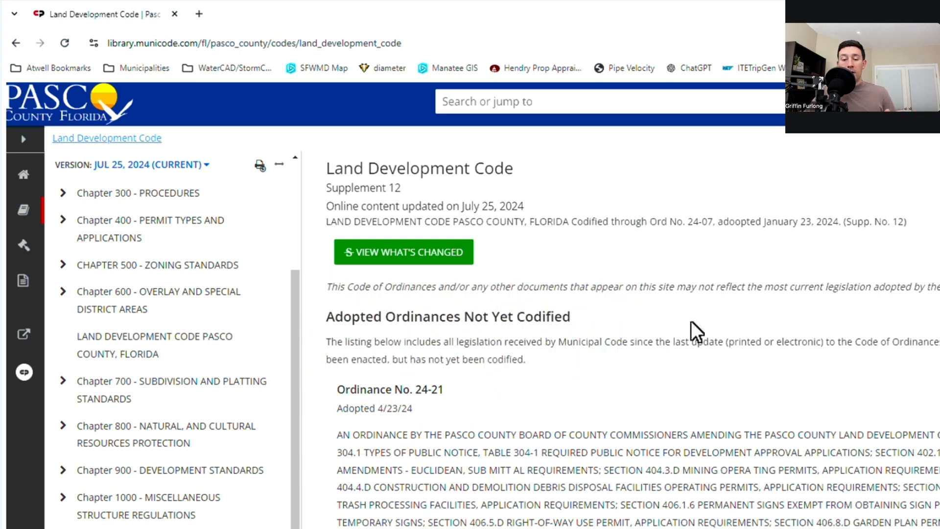
mouse_move(183, 288)
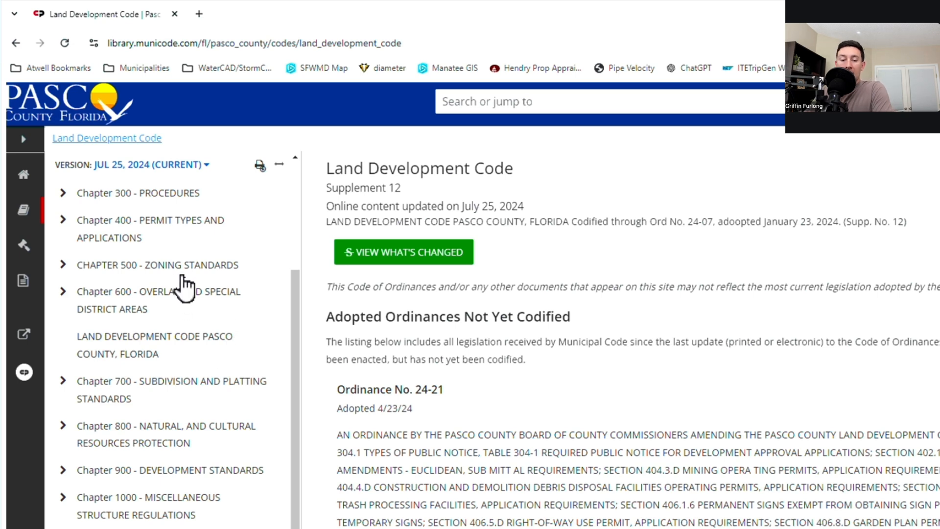
mouse_move(213, 321)
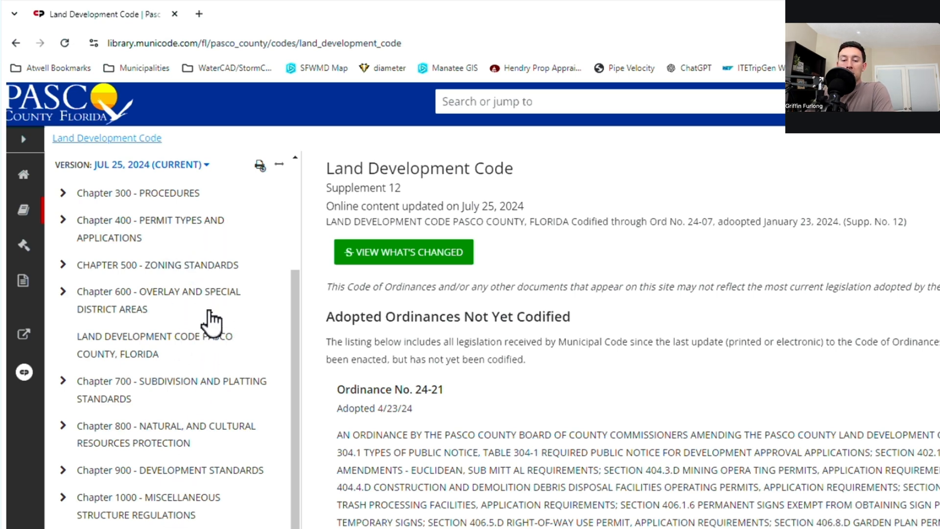
mouse_move(183, 431)
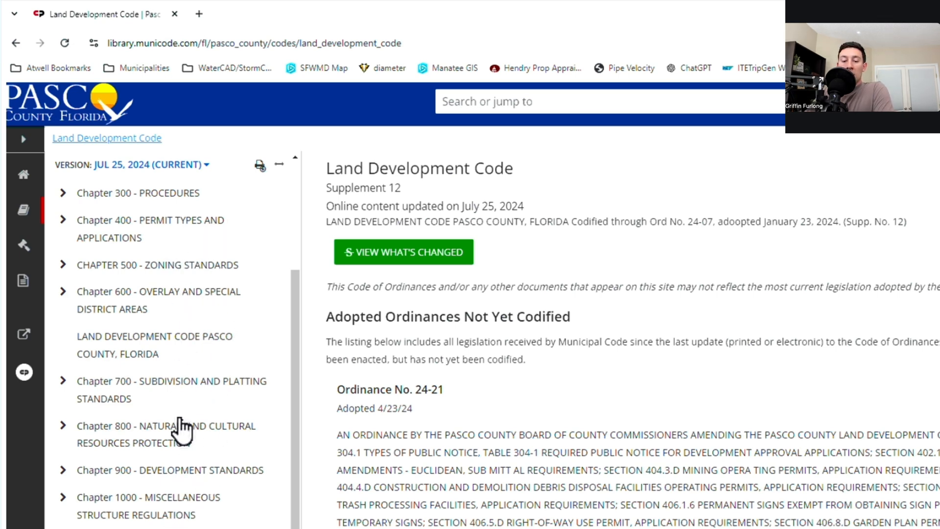
mouse_move(575, 473)
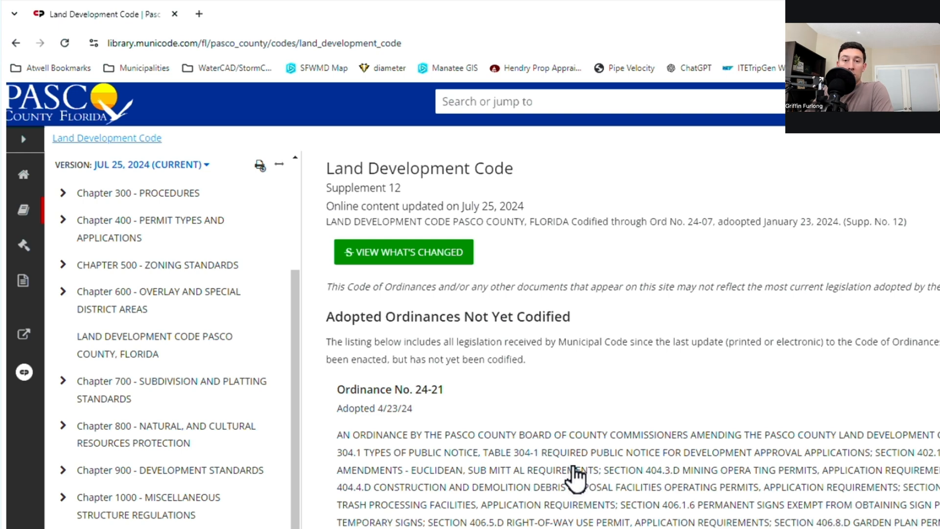
mouse_move(66, 276)
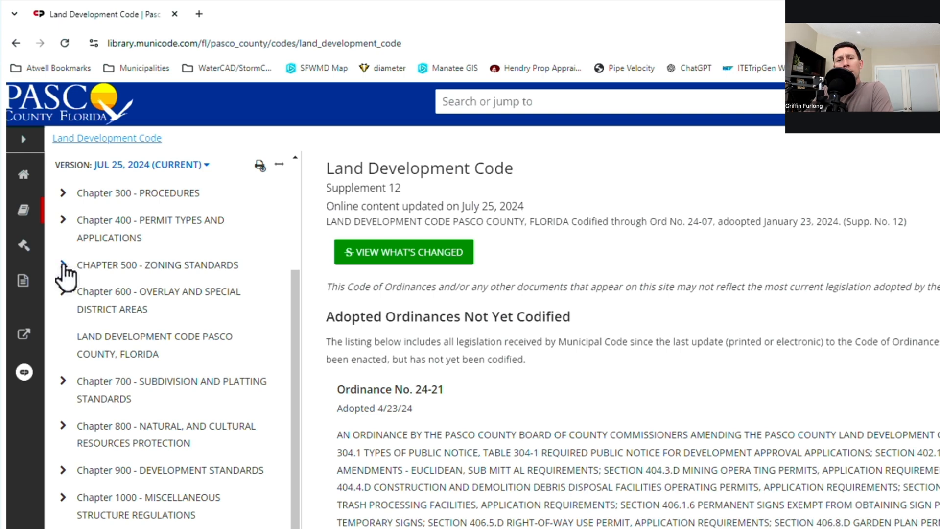
Step: Expand Chapter 500 - Zoning Standards to list its general, district and agricultural sections
left_click(63, 265)
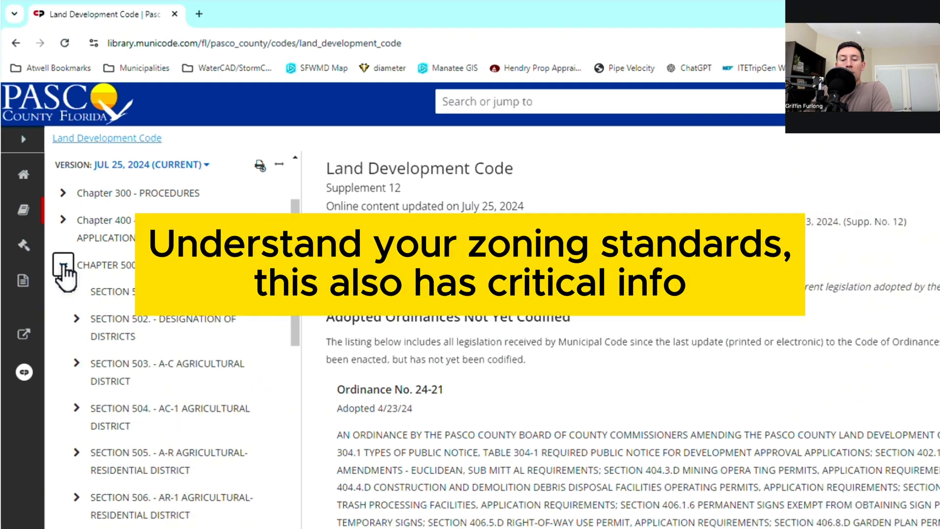
left_click(63, 265)
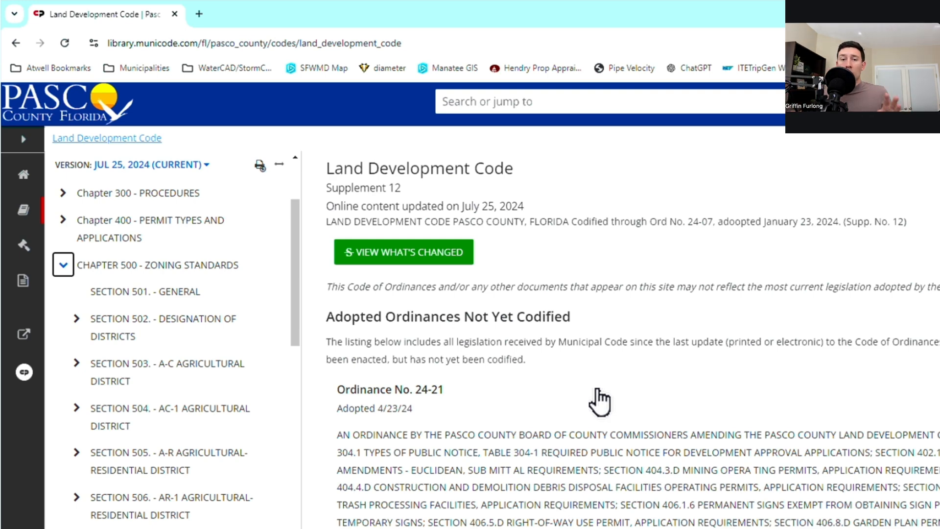
mouse_move(313, 485)
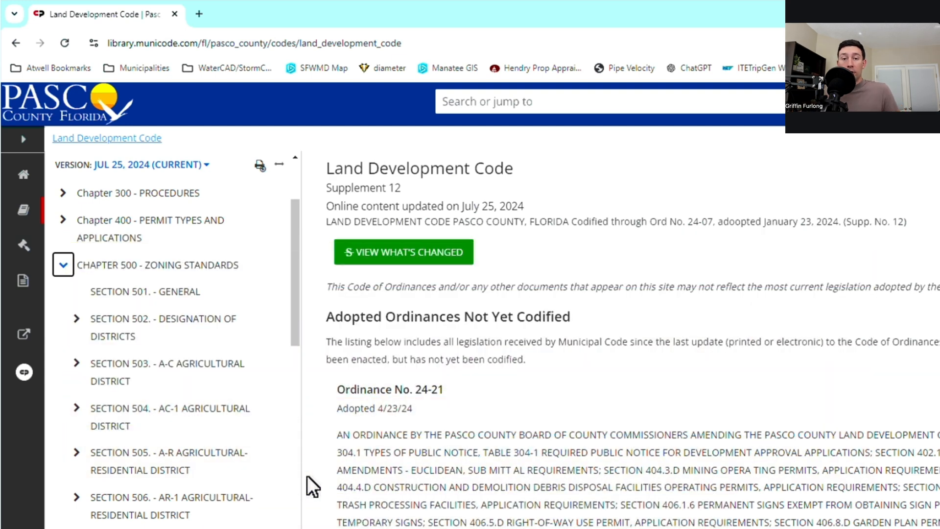
Step: Expand Section 522 MPUD in the contents tree to reach 522.2 General Requirements
scroll("down", 3)
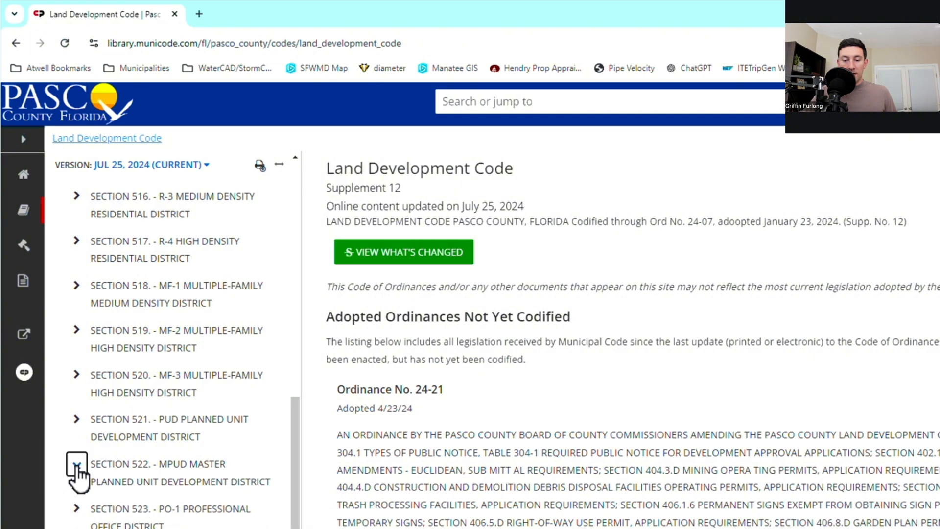
left_click(76, 471)
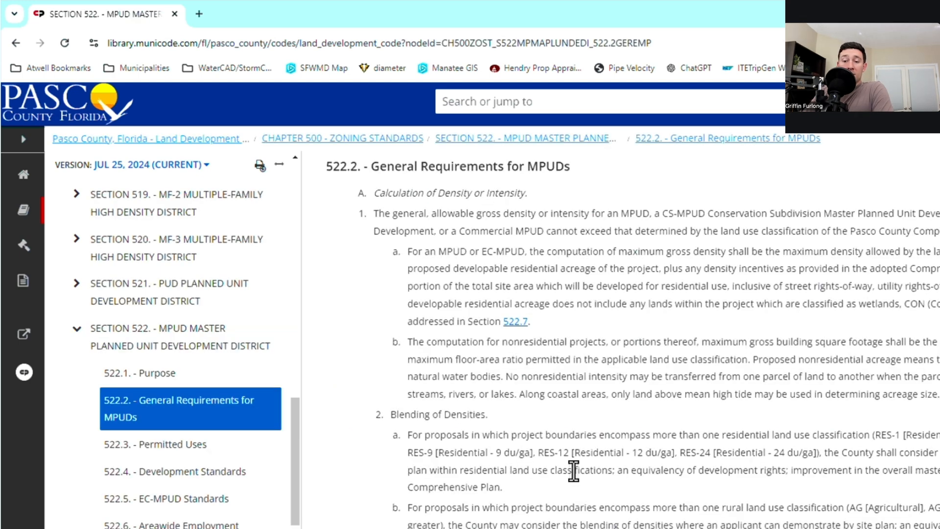
mouse_move(672, 413)
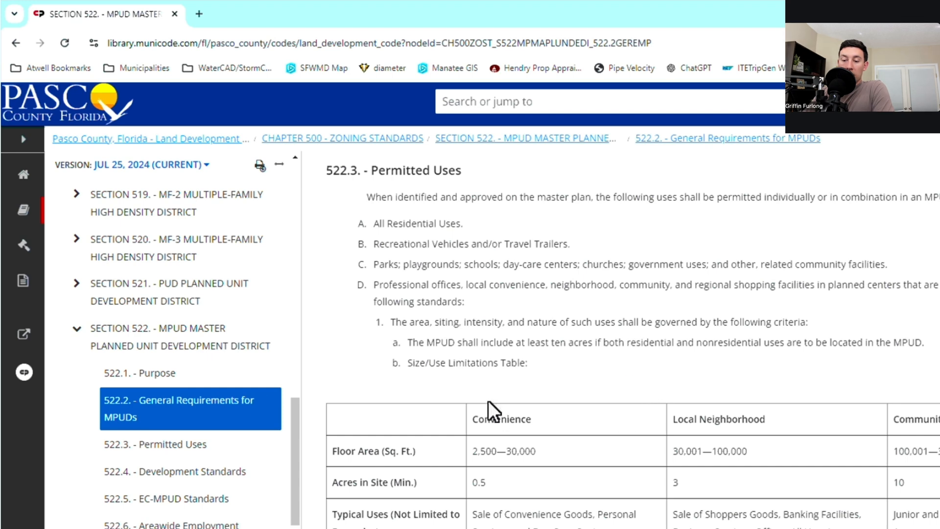
mouse_move(426, 453)
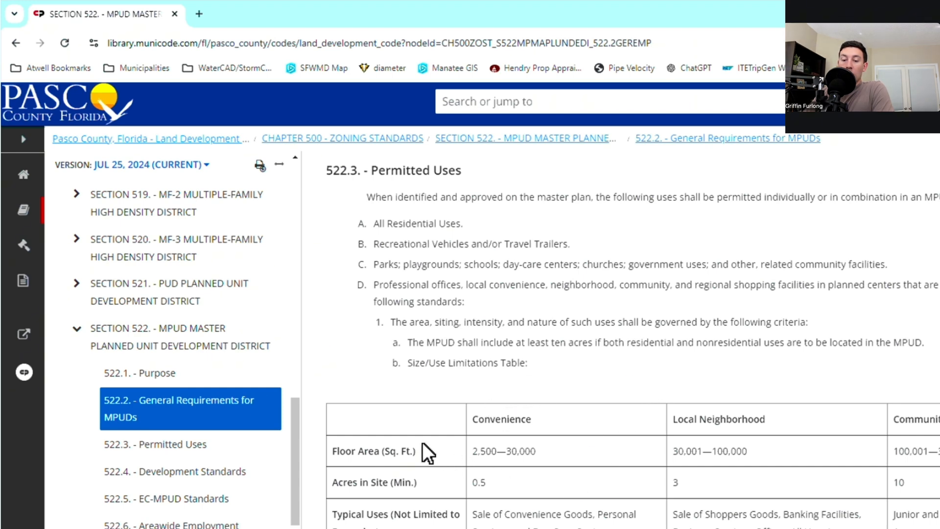
mouse_move(450, 448)
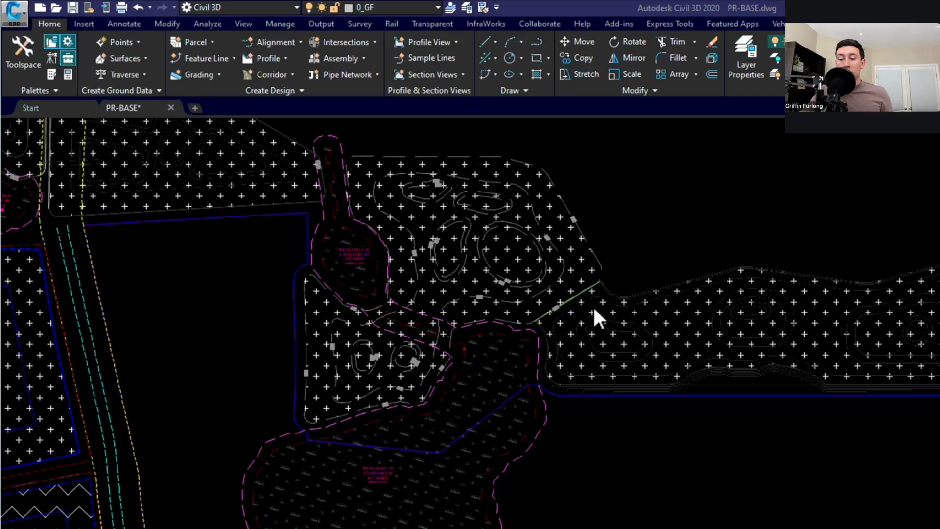
mouse_move(712, 482)
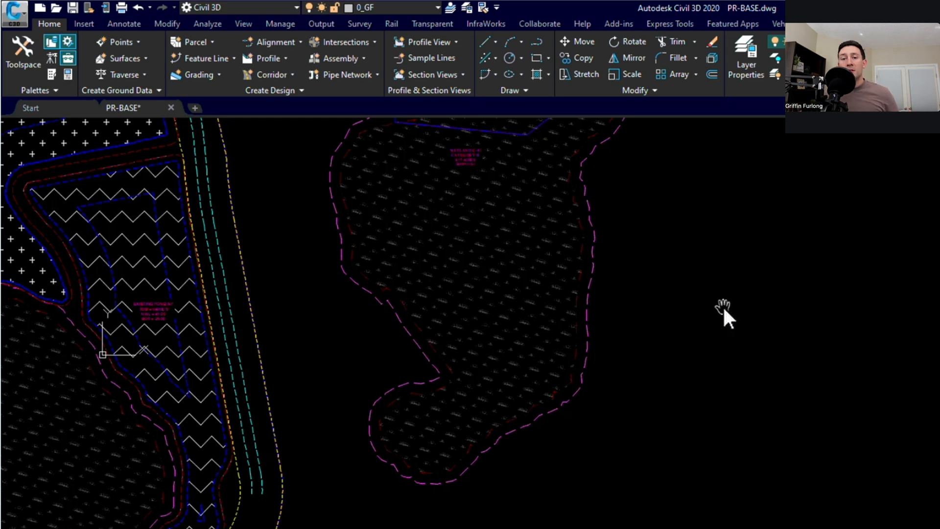
mouse_move(652, 370)
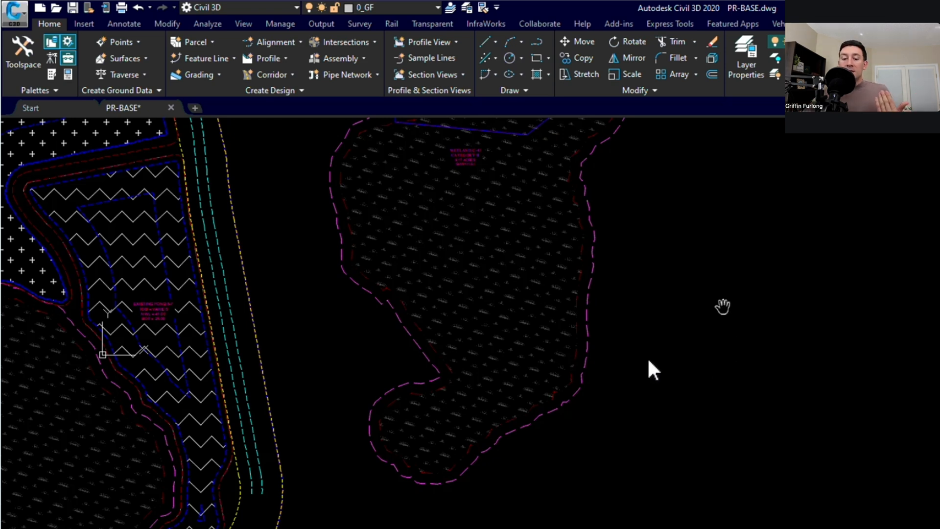
mouse_move(476, 336)
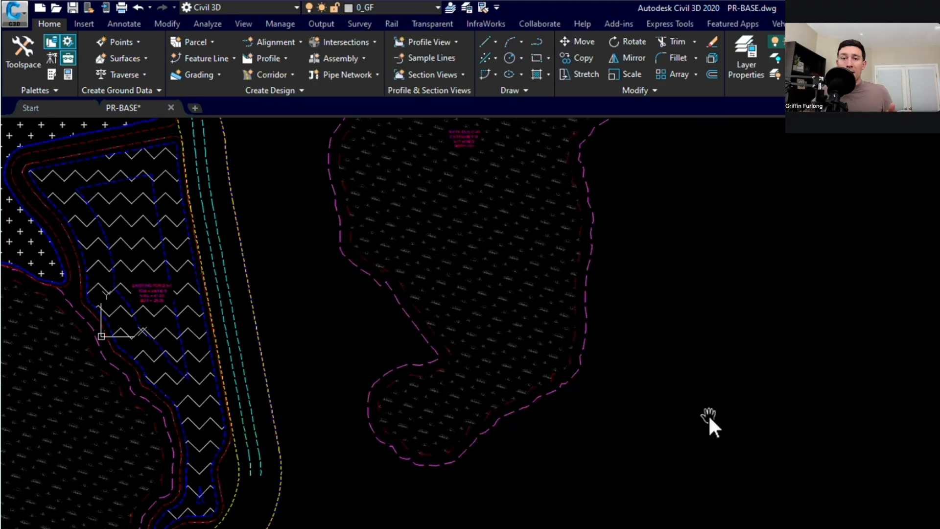
mouse_move(730, 314)
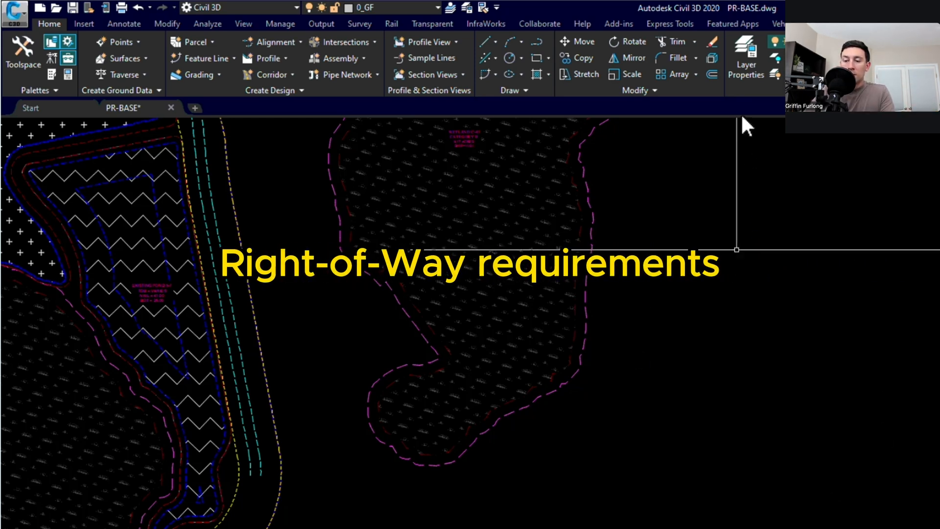
Step: Bring up the Layer Properties Manager and locate the road/right-of-way layers
left_click(745, 56)
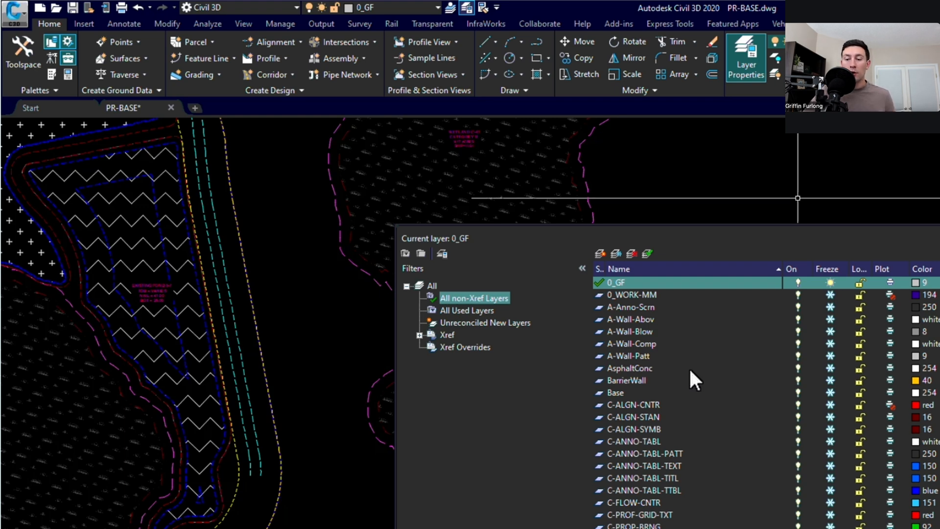
scroll("down", 3)
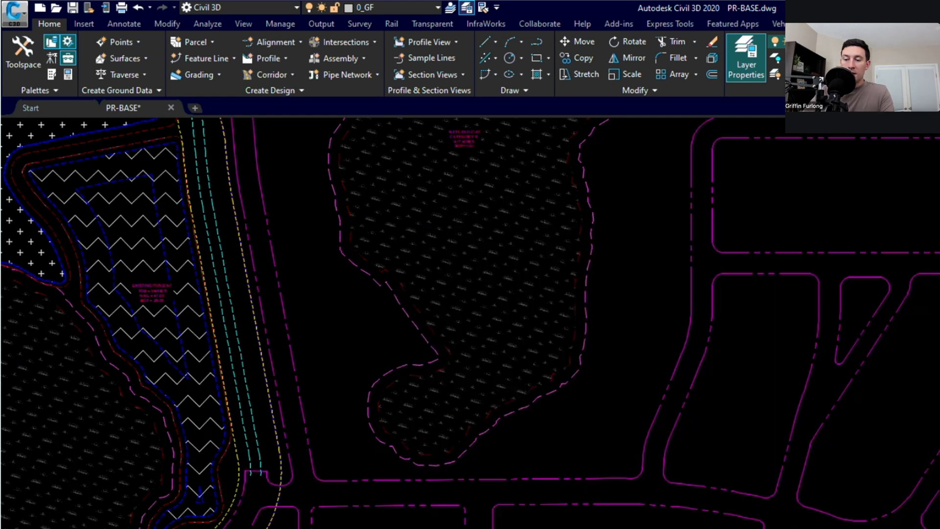
mouse_move(746, 334)
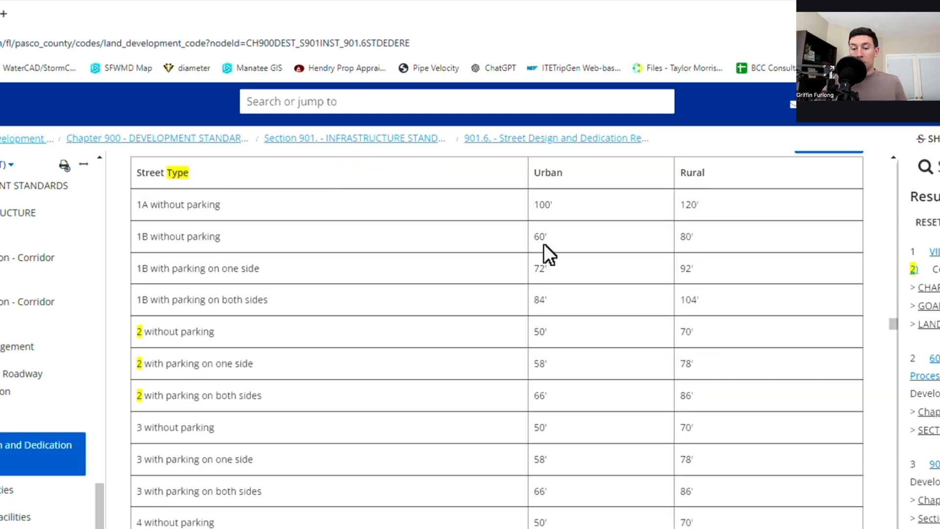
mouse_move(189, 333)
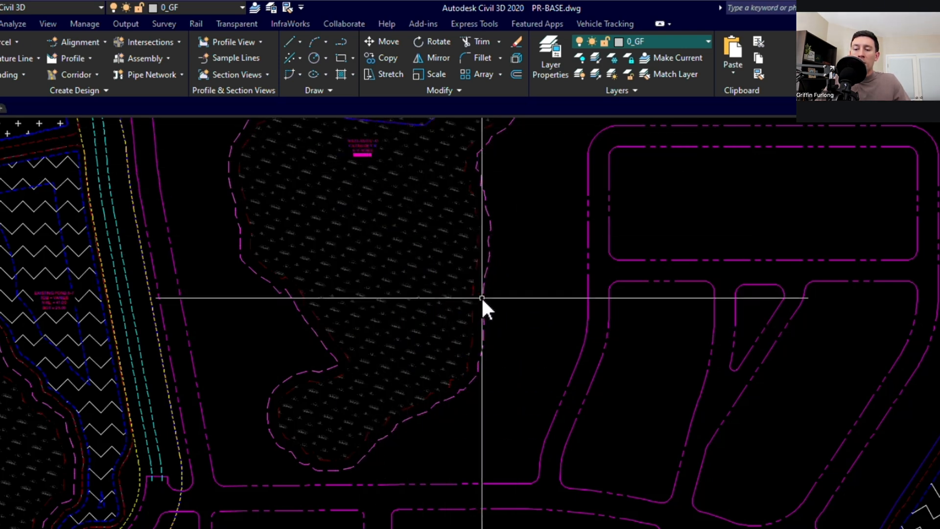
mouse_move(479, 293)
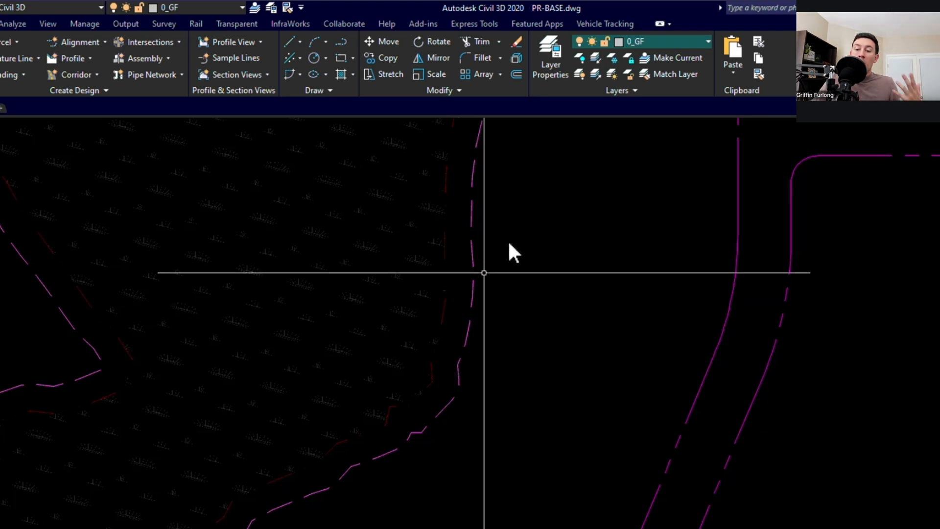
mouse_move(484, 297)
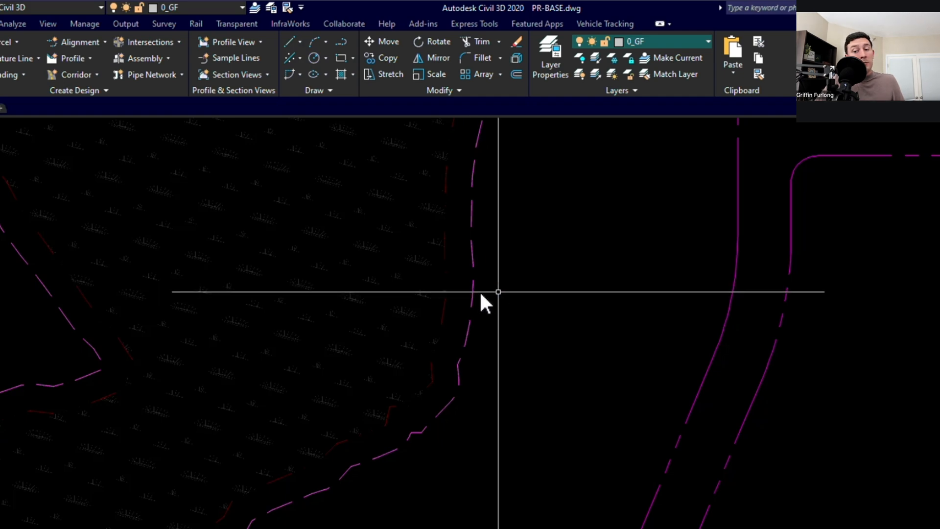
mouse_move(503, 287)
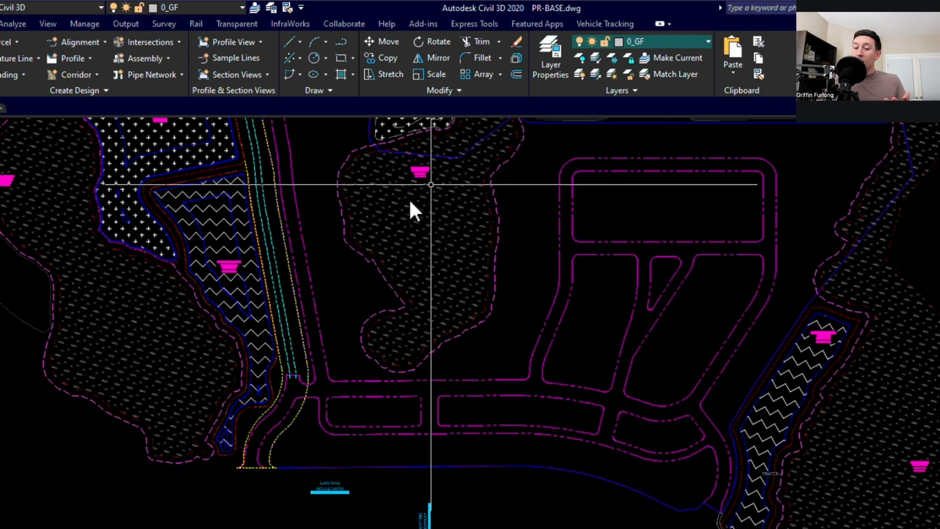
mouse_move(431, 204)
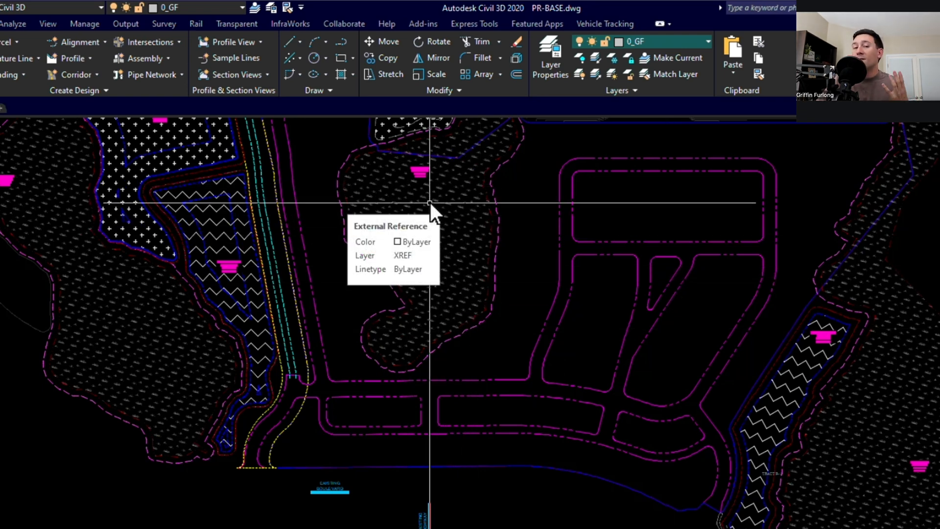
mouse_move(505, 302)
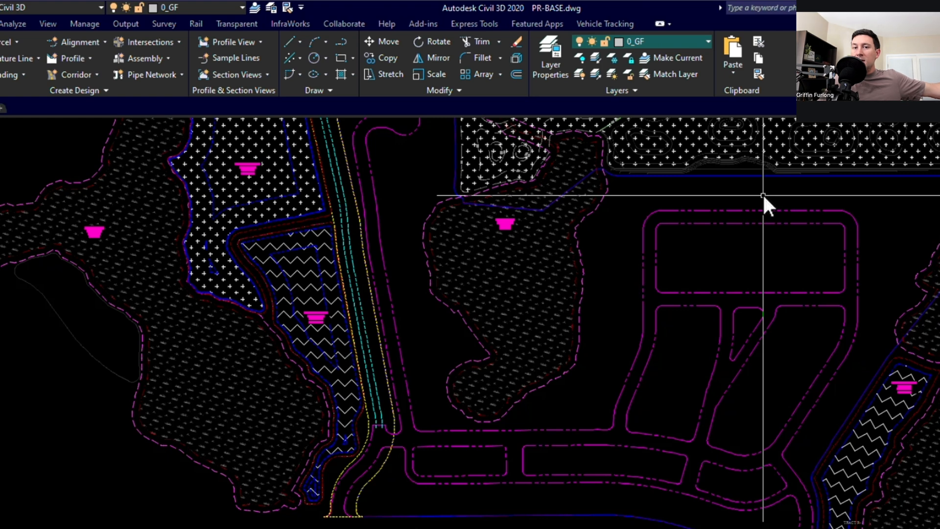
mouse_move(703, 174)
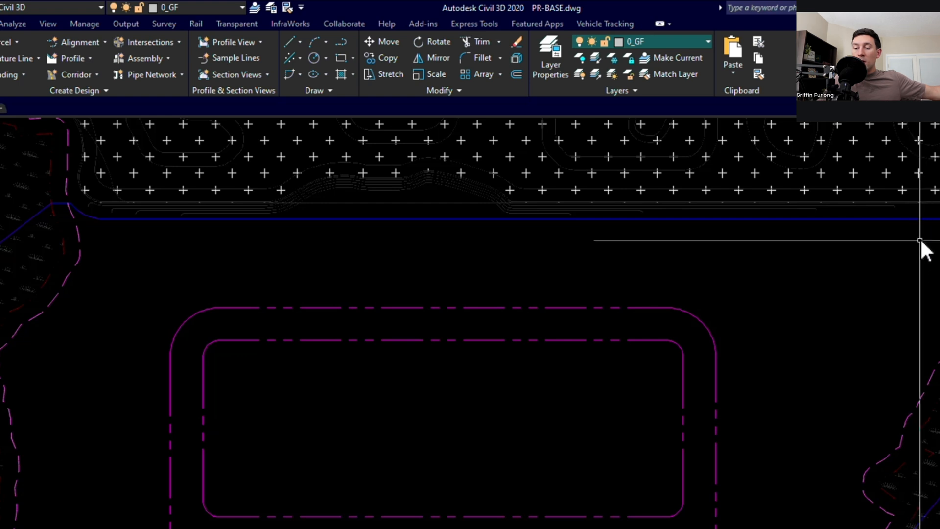
mouse_move(517, 266)
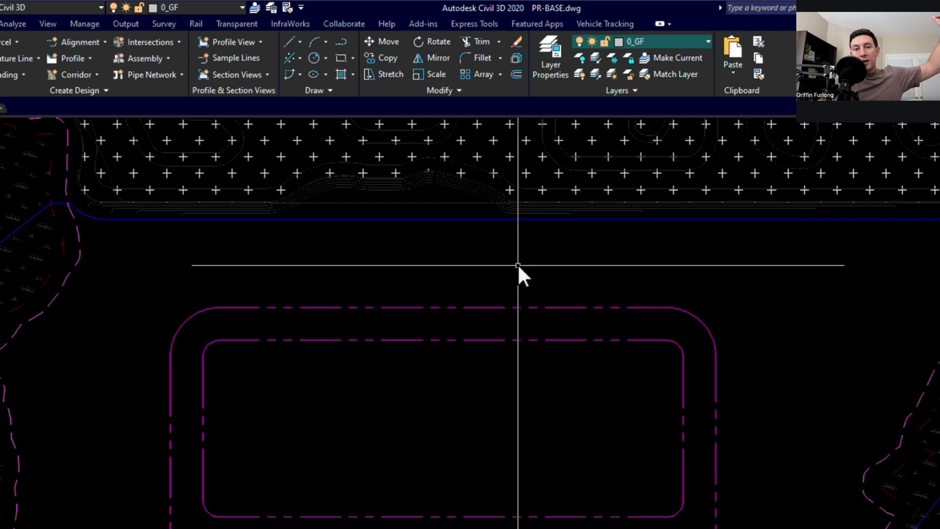
mouse_move(464, 240)
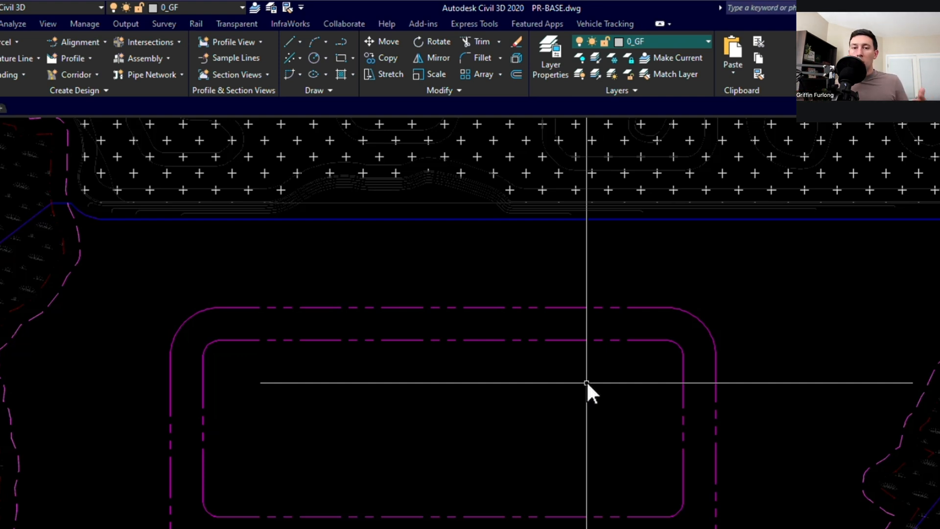
mouse_move(528, 406)
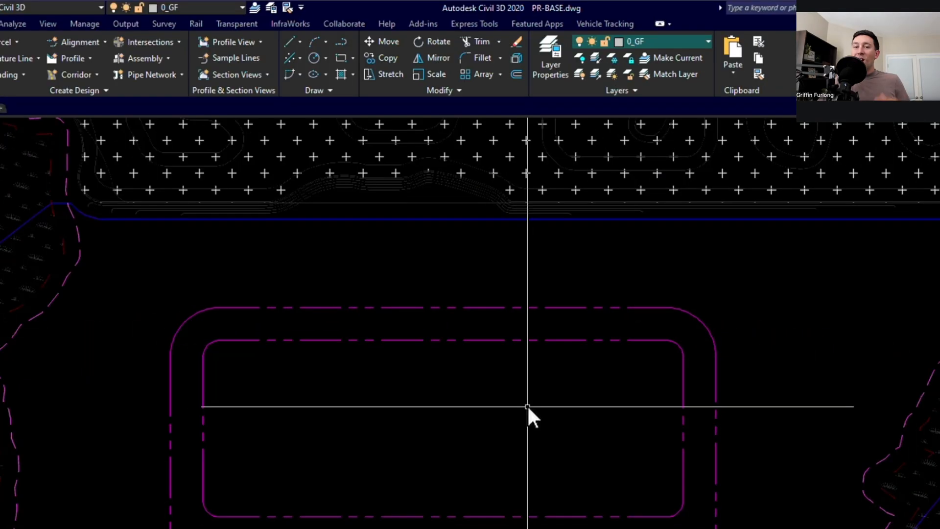